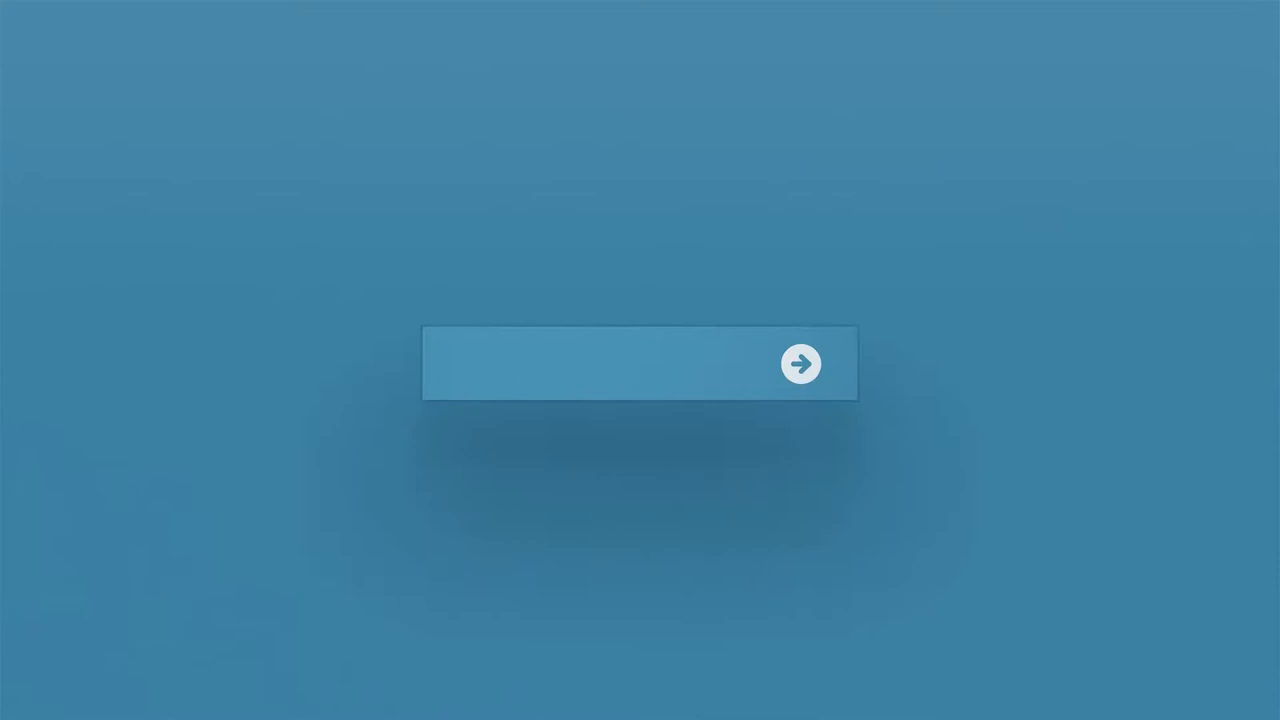
Enter 'obsessive cycling disorder' in the search bar and submit it with the arrow button
{"action": "type", "text": "obsessive cycling disorder"}
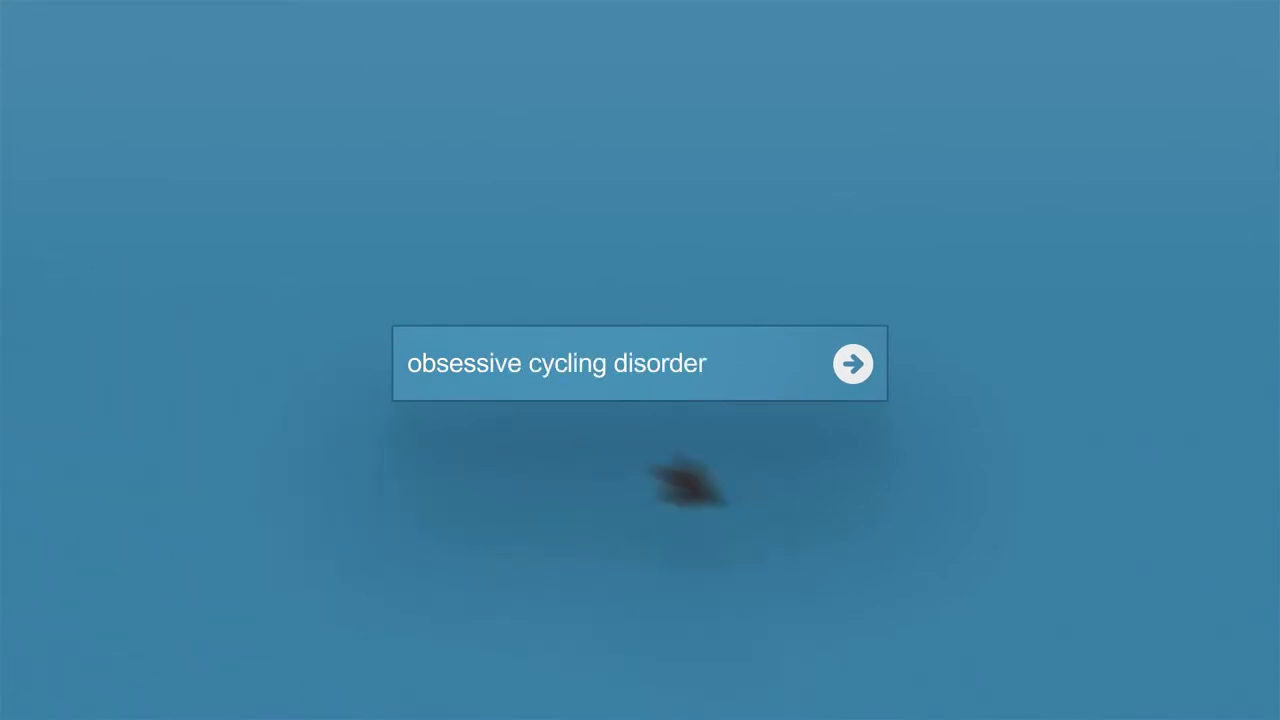
{"action": "left_click", "coordinate": [852, 363]}
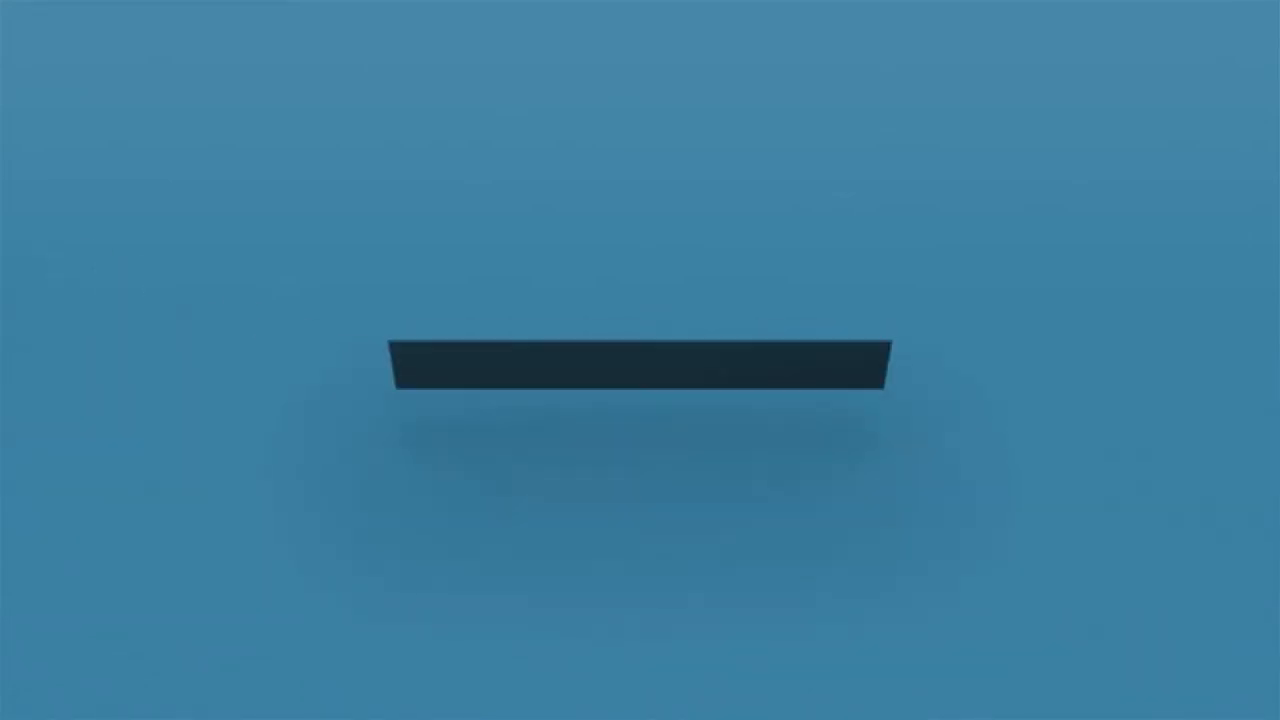